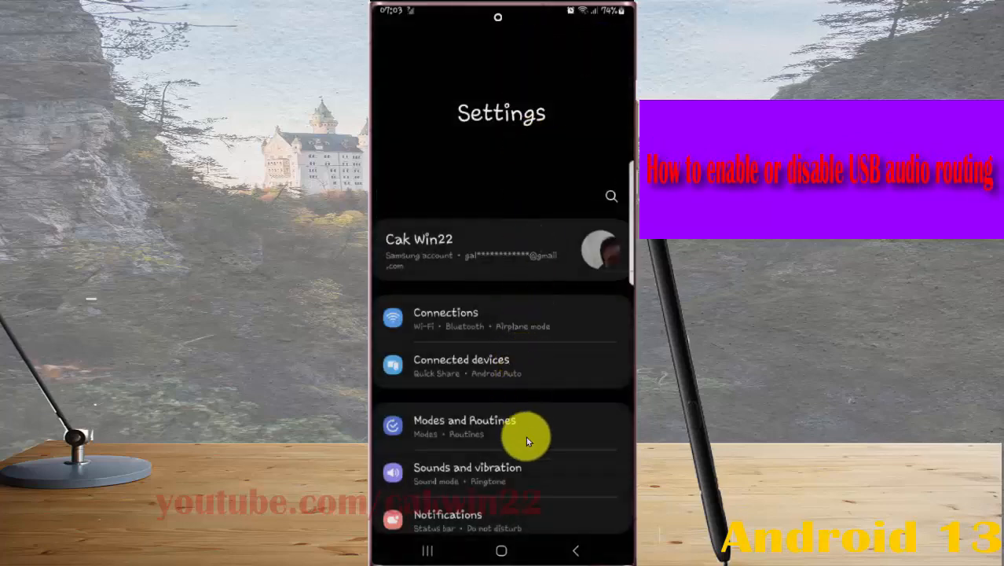
Scroll down Developer options past hardware rendering and Monitoring to the Media section
{"action": "scroll", "scroll_direction": "down", "scroll_amount": 3}
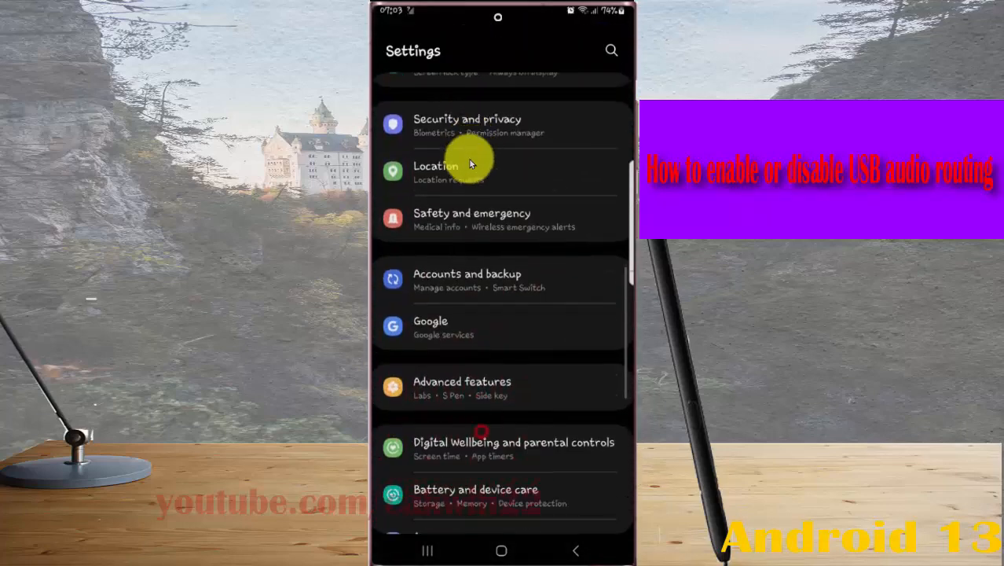
{"action": "scroll", "scroll_direction": "down", "scroll_amount": 3}
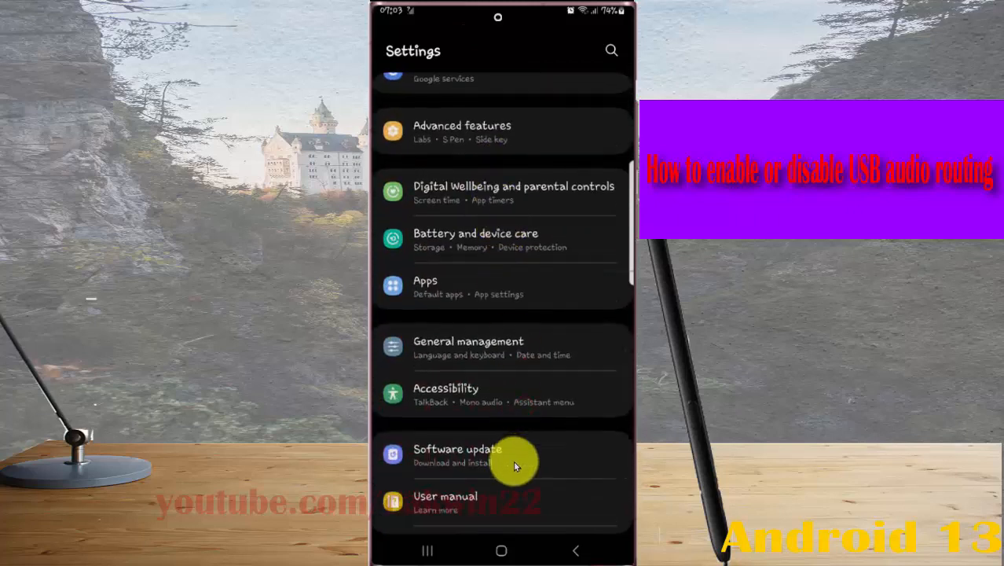
{"action": "scroll", "scroll_direction": "down", "scroll_amount": 3}
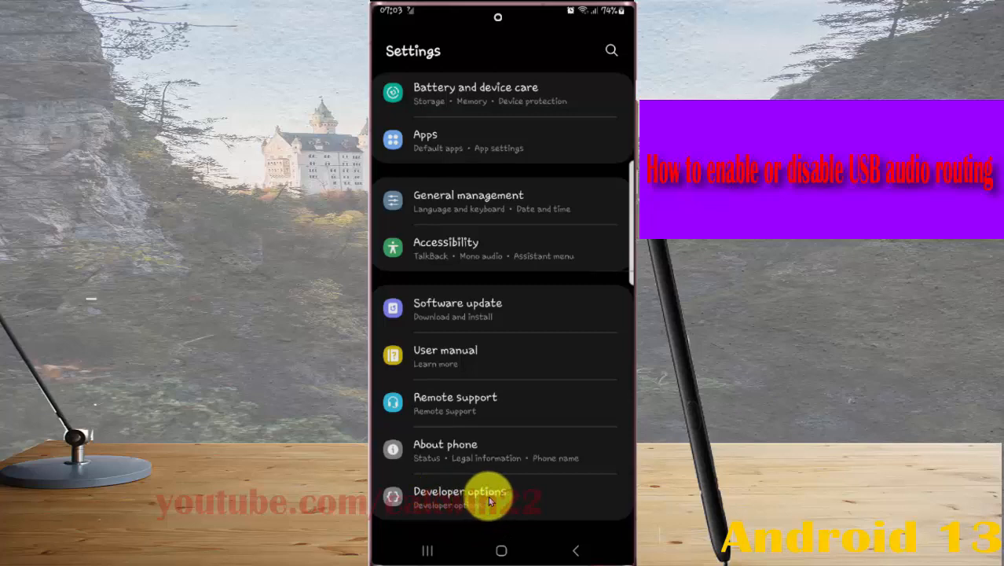
{"action": "mouse_move", "coordinate": [519, 501]}
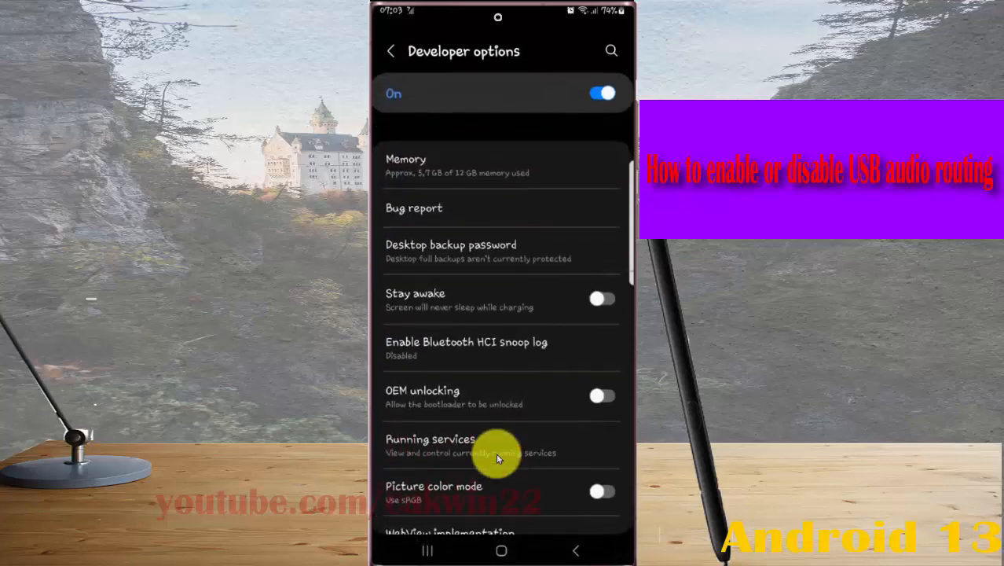
{"action": "mouse_move", "coordinate": [501, 471]}
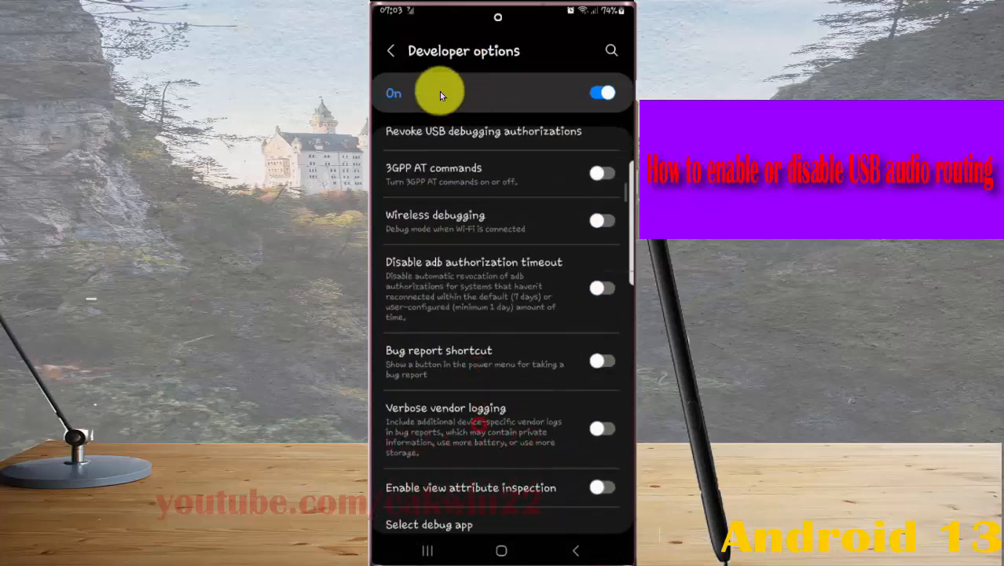
{"action": "scroll", "scroll_direction": "down", "scroll_amount": 3}
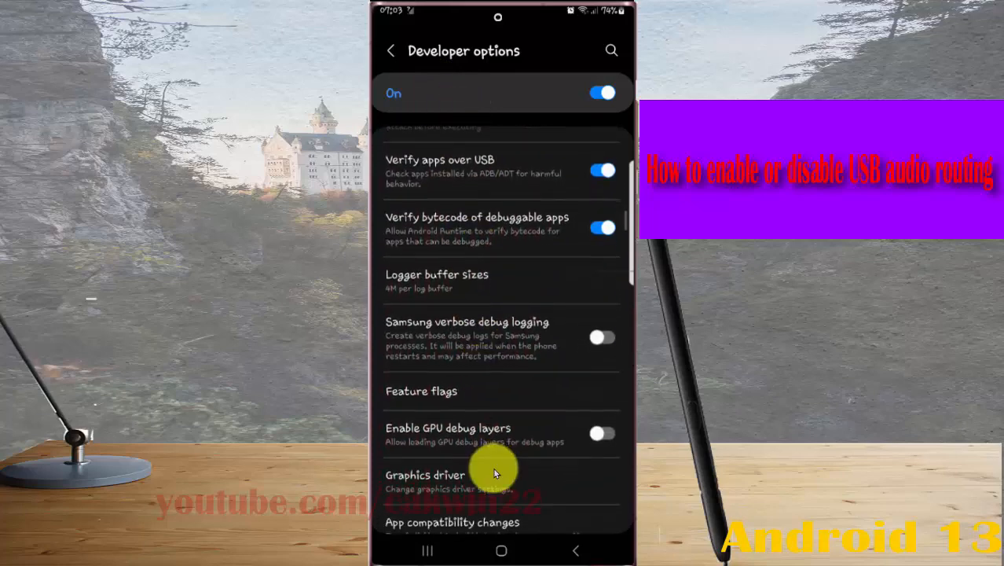
{"action": "scroll", "scroll_direction": "down", "scroll_amount": 3}
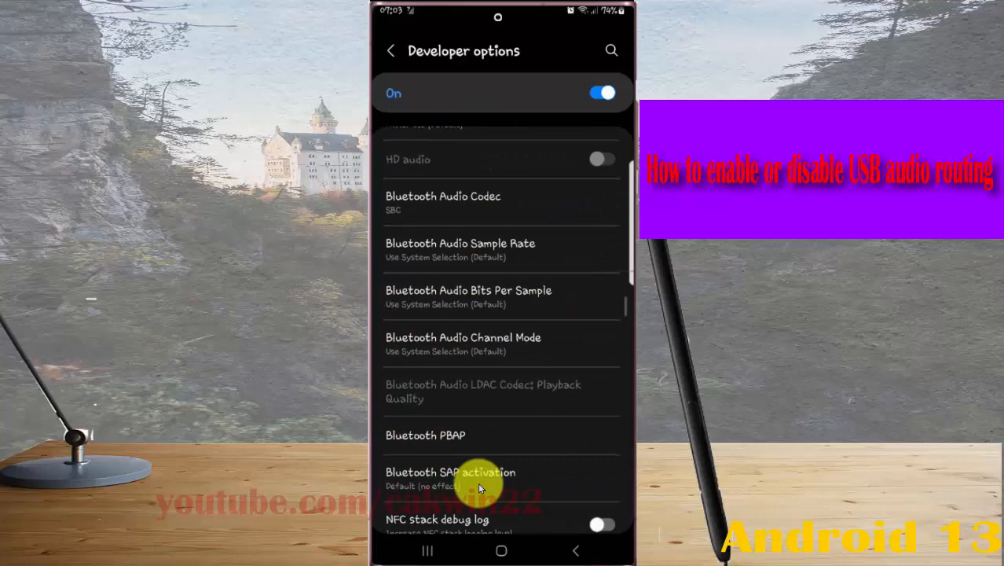
{"action": "scroll", "scroll_direction": "down", "scroll_amount": 3}
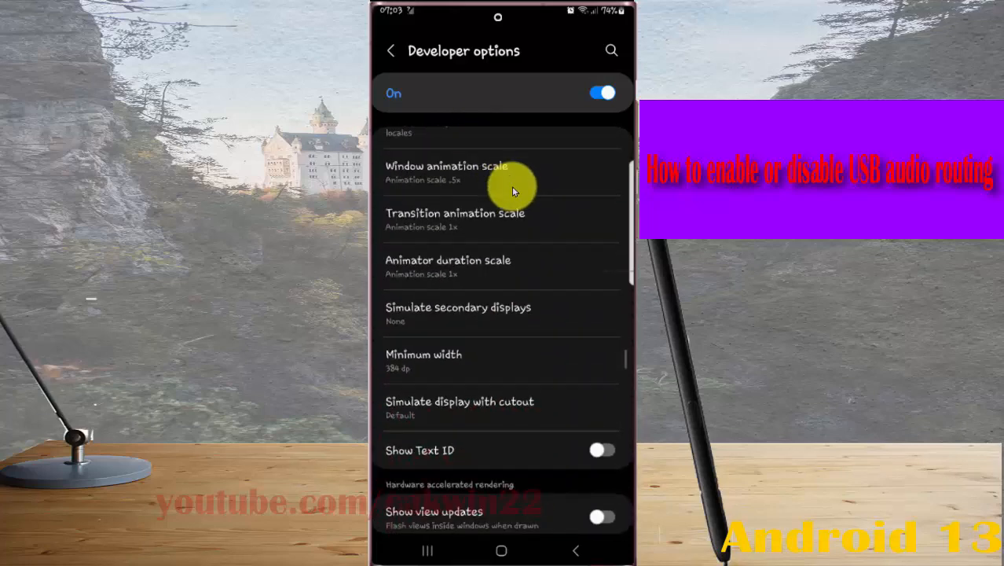
{"action": "scroll", "scroll_direction": "down", "scroll_amount": 3}
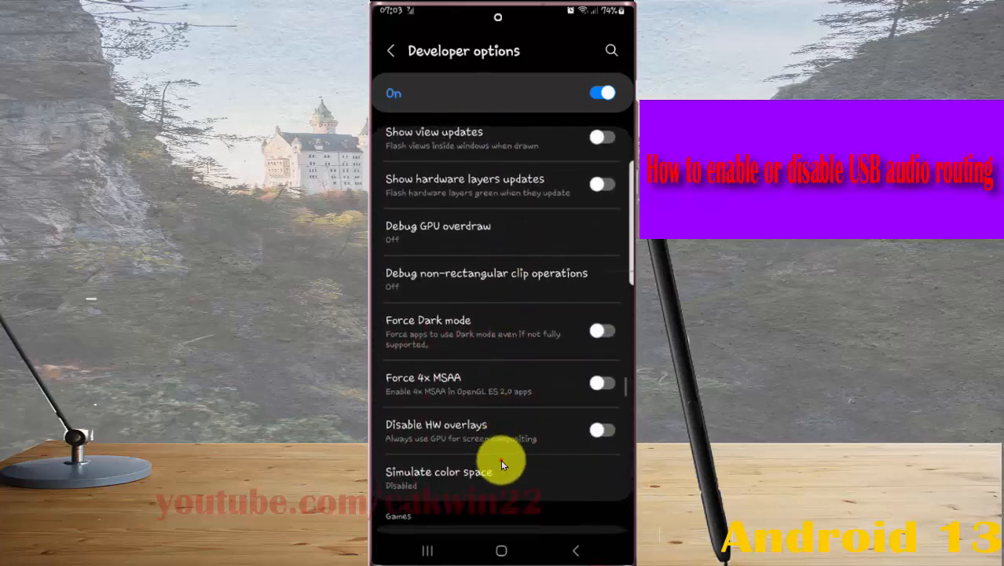
{"action": "scroll", "scroll_direction": "down", "scroll_amount": 3}
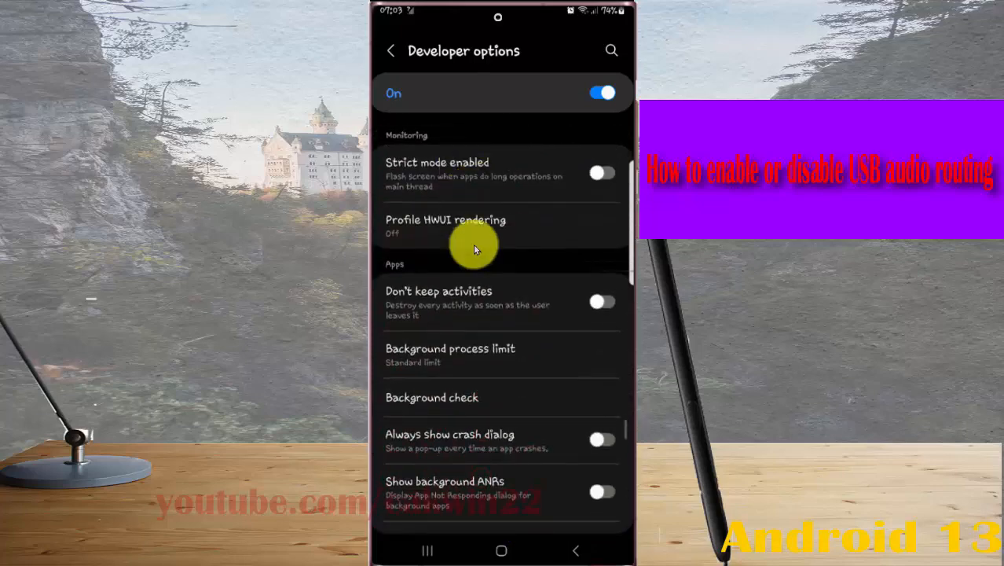
{"action": "scroll", "scroll_direction": "down", "scroll_amount": 3}
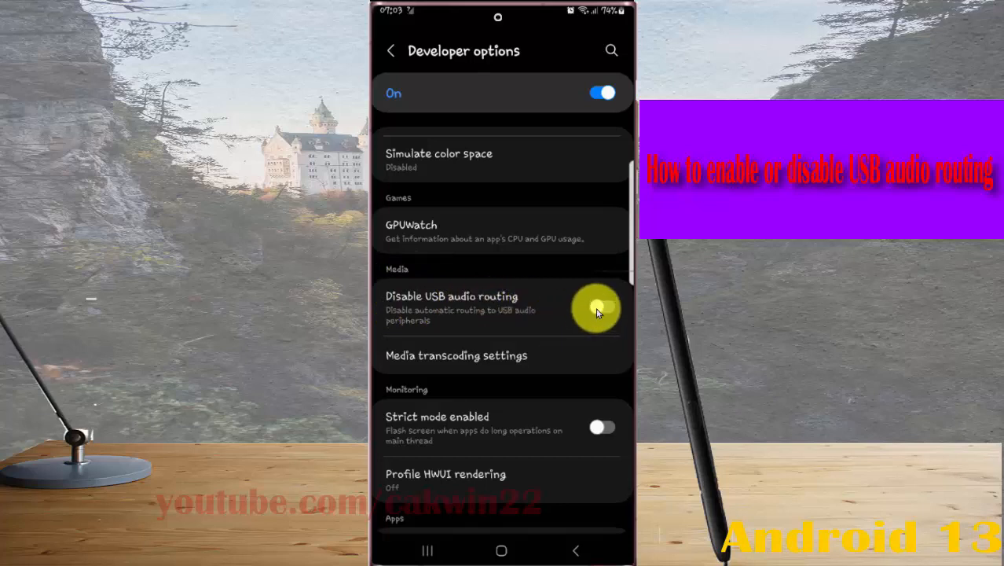
Flip Disable USB audio routing on and off repeatedly, leave it off, and go home
{"action": "left_click", "coordinate": [603, 309]}
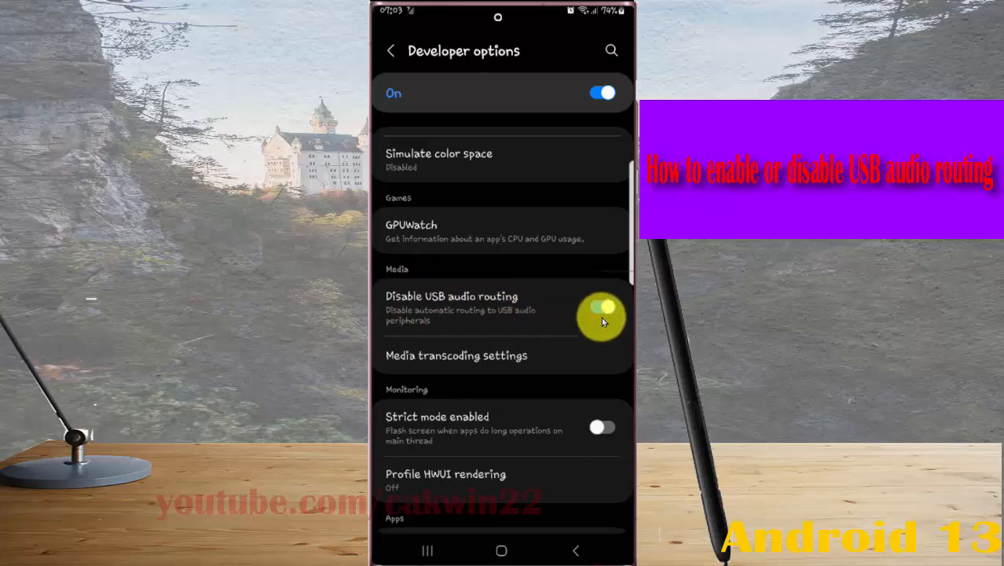
{"action": "left_click", "coordinate": [602, 306]}
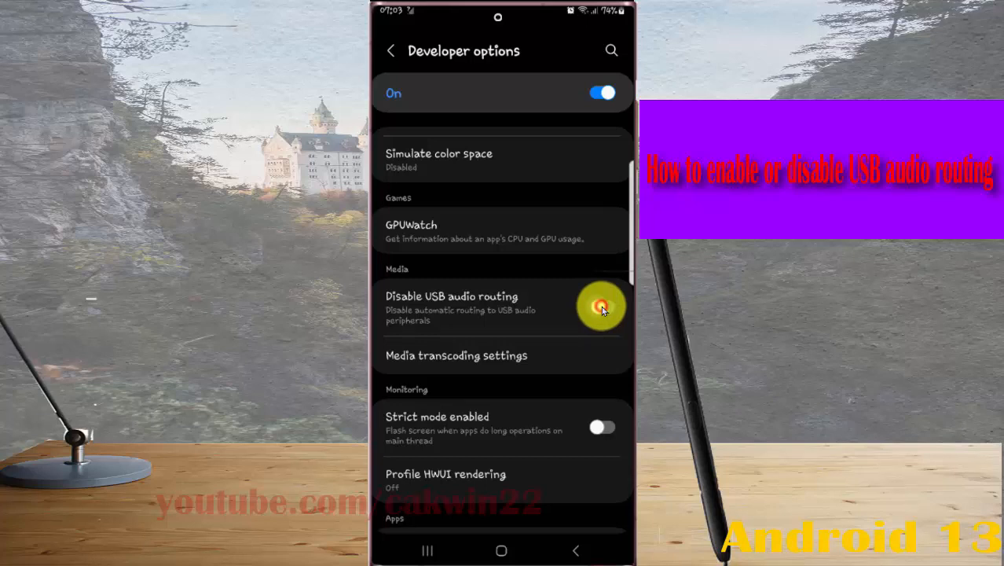
{"action": "left_click", "coordinate": [602, 307]}
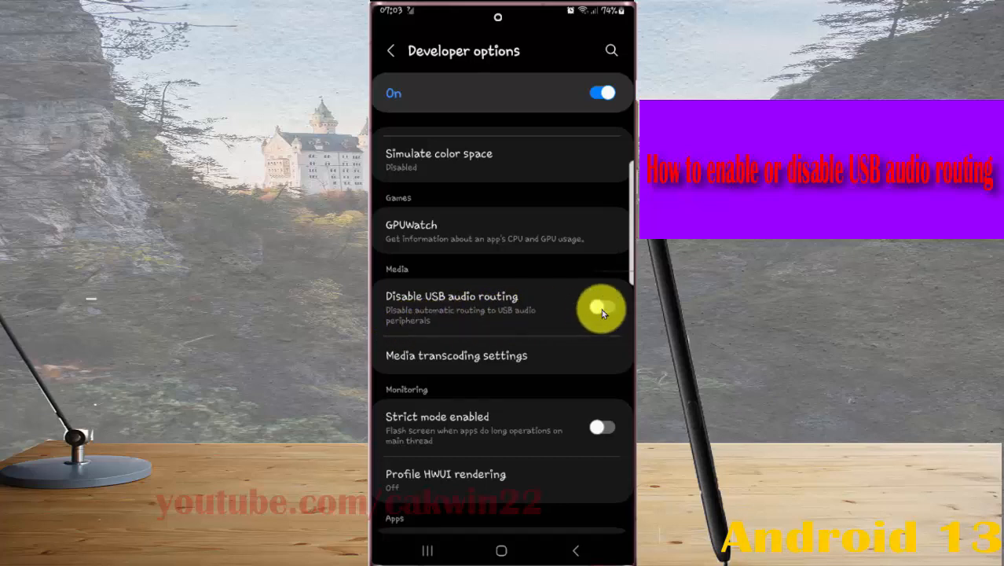
{"action": "left_click", "coordinate": [602, 307]}
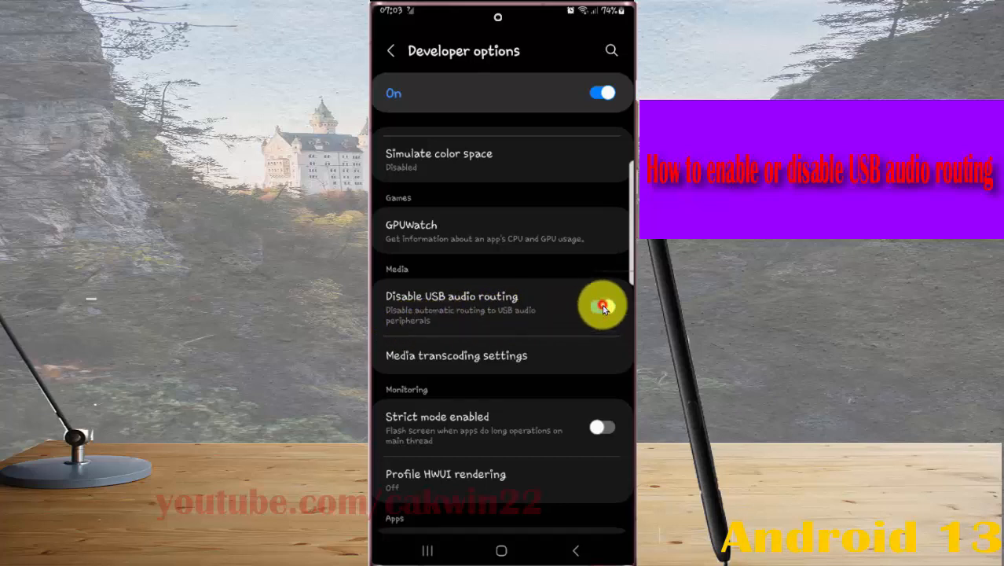
{"action": "left_click", "coordinate": [602, 307]}
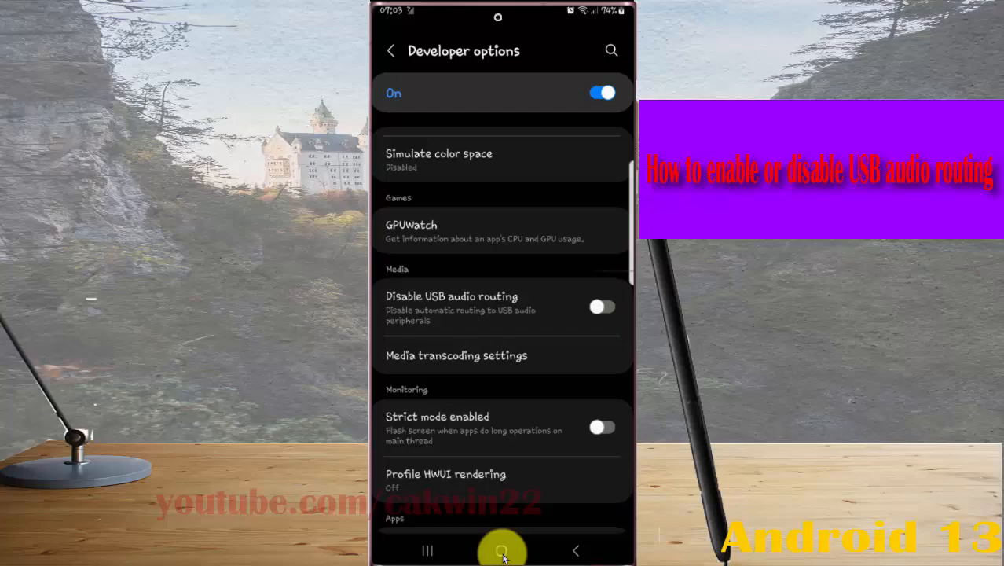
{"action": "left_click", "coordinate": [501, 550]}
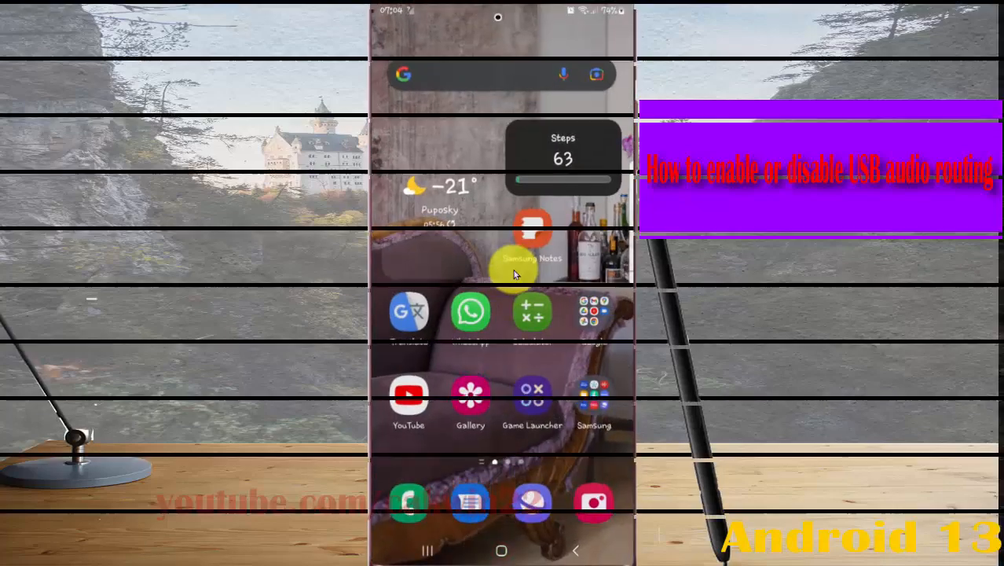